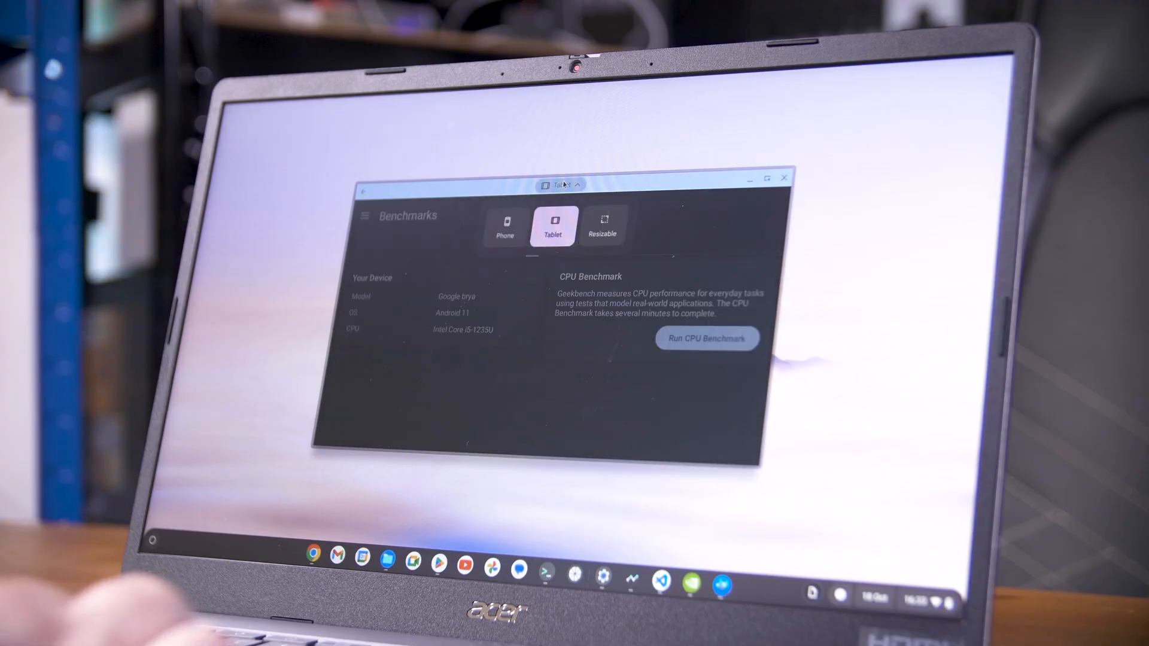
# Switch Geekbench 6 from Phone size to Resizable and allow resizing in the warning dialog
pyautogui.click(505, 227)
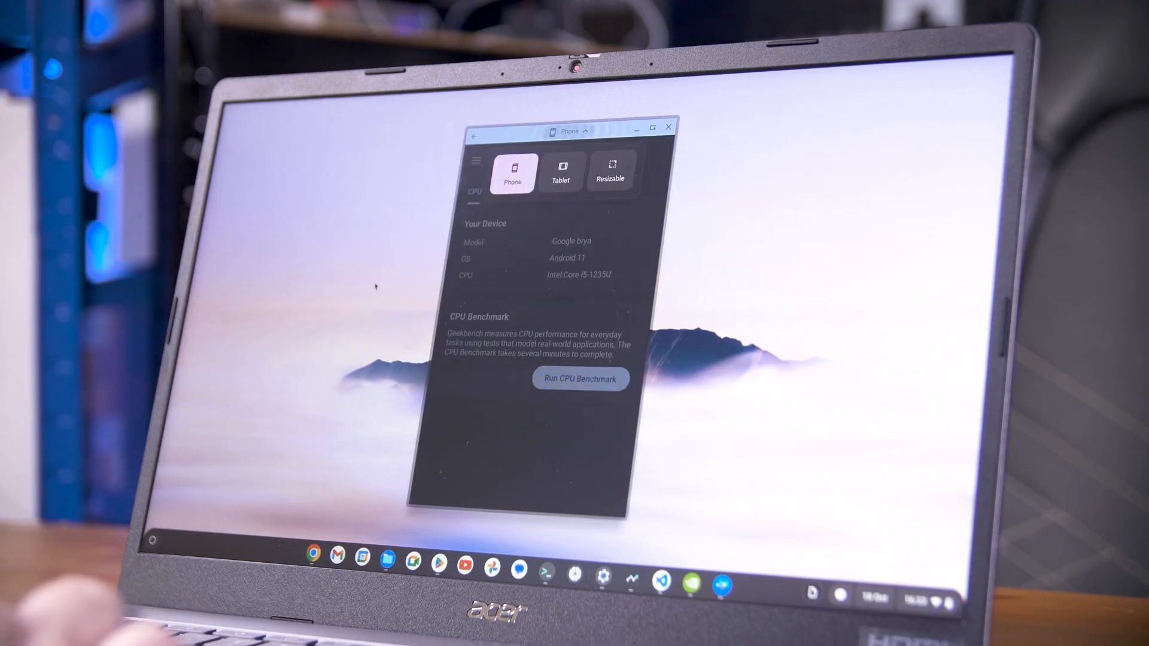
pyautogui.click(567, 131)
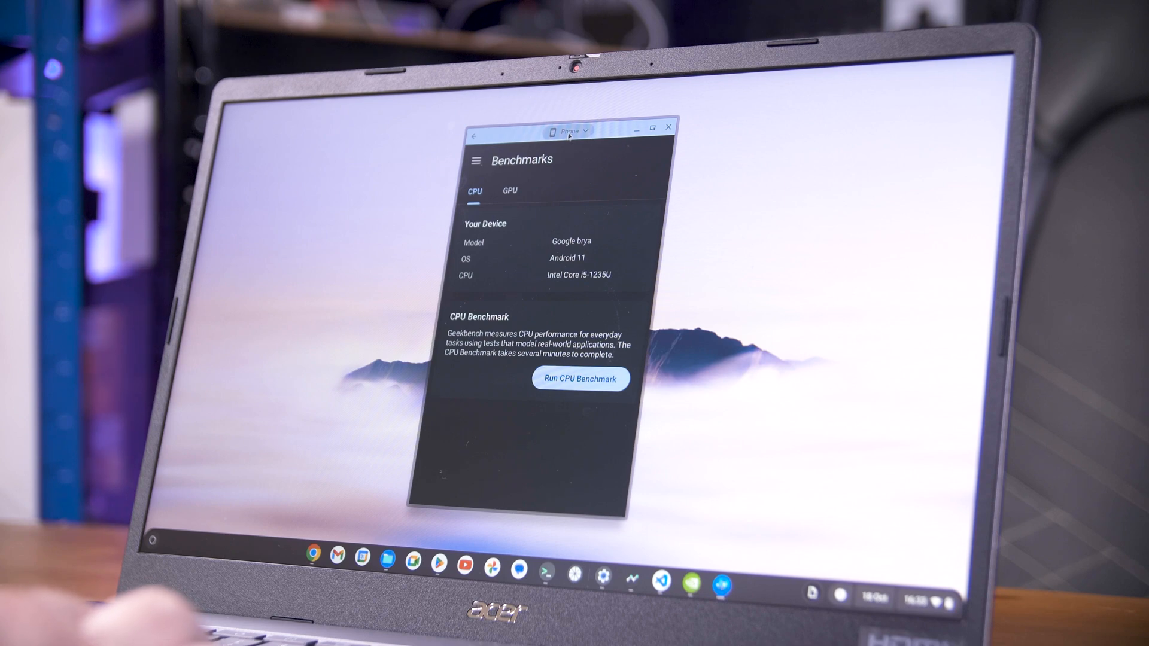
pyautogui.click(572, 129)
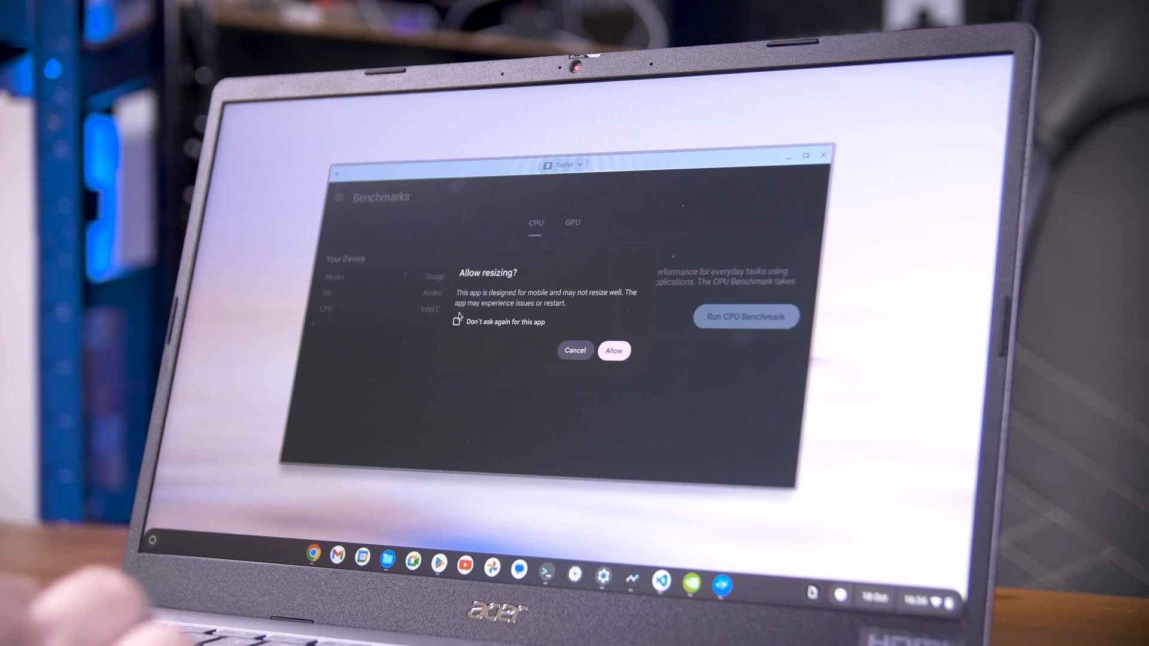
pyautogui.moveTo(603, 258)
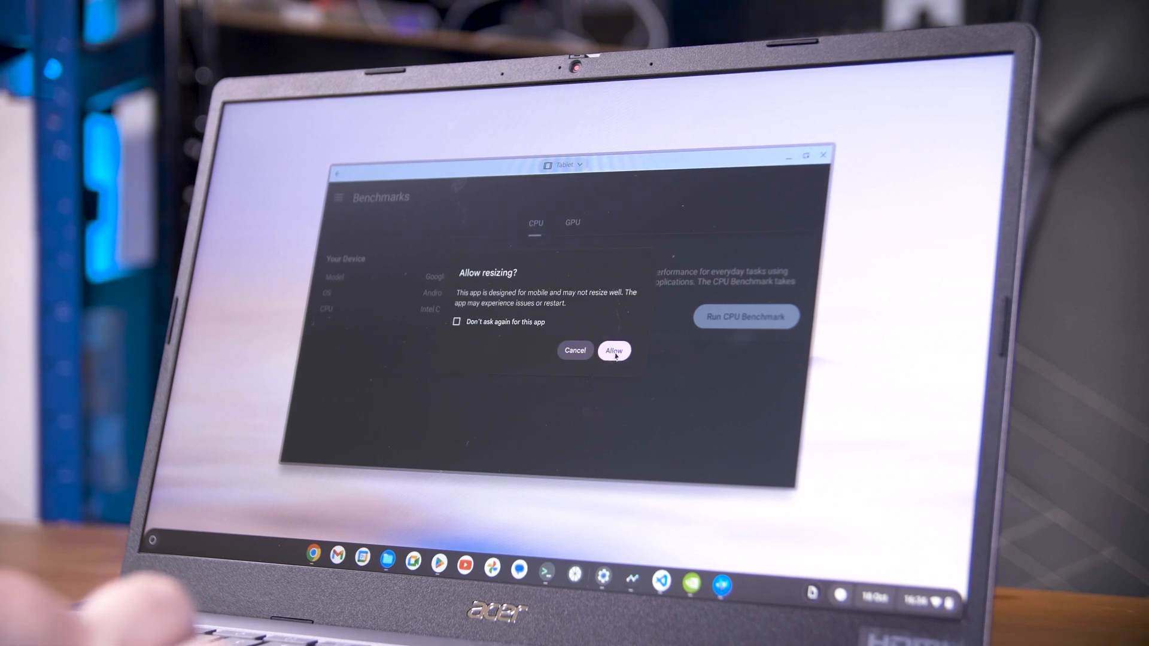
pyautogui.click(614, 351)
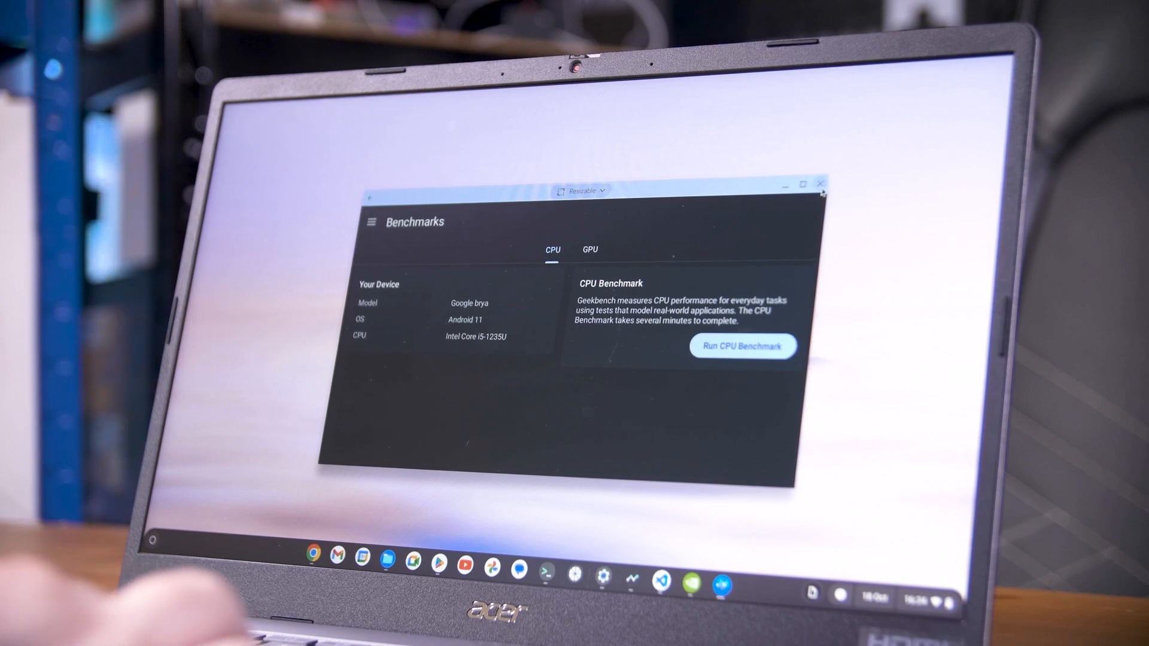
pyautogui.click(821, 181)
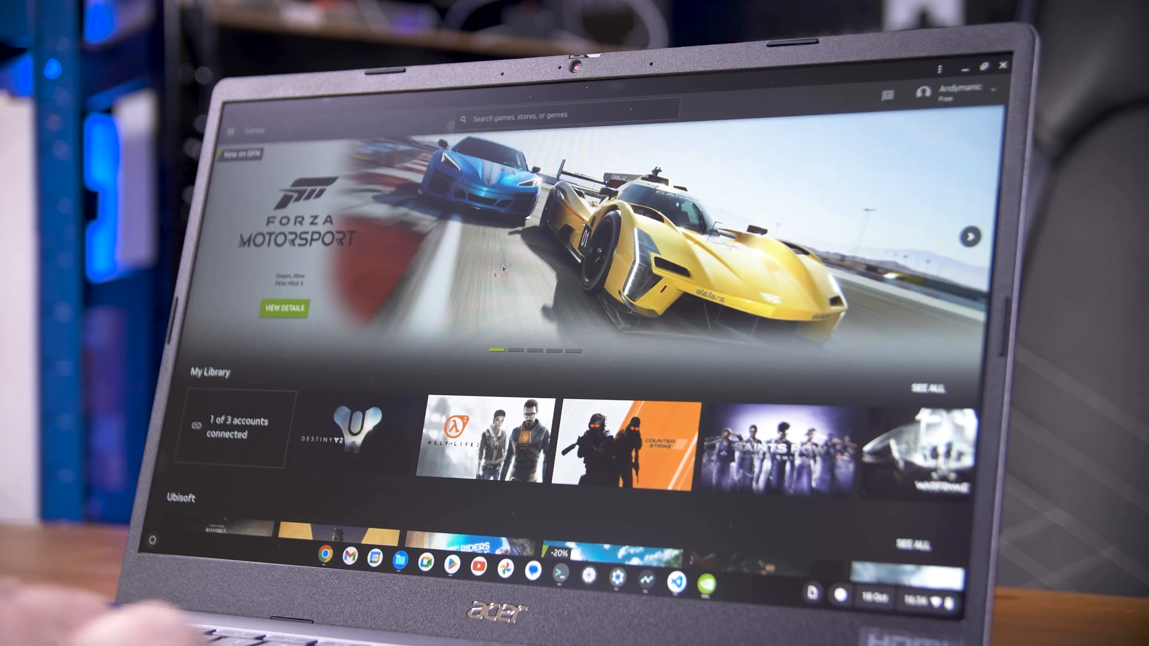
# Scroll the GeForce NOW catalogue down past RTX ON, Featured and demo rows, then back up slightly
pyautogui.scroll(-3)
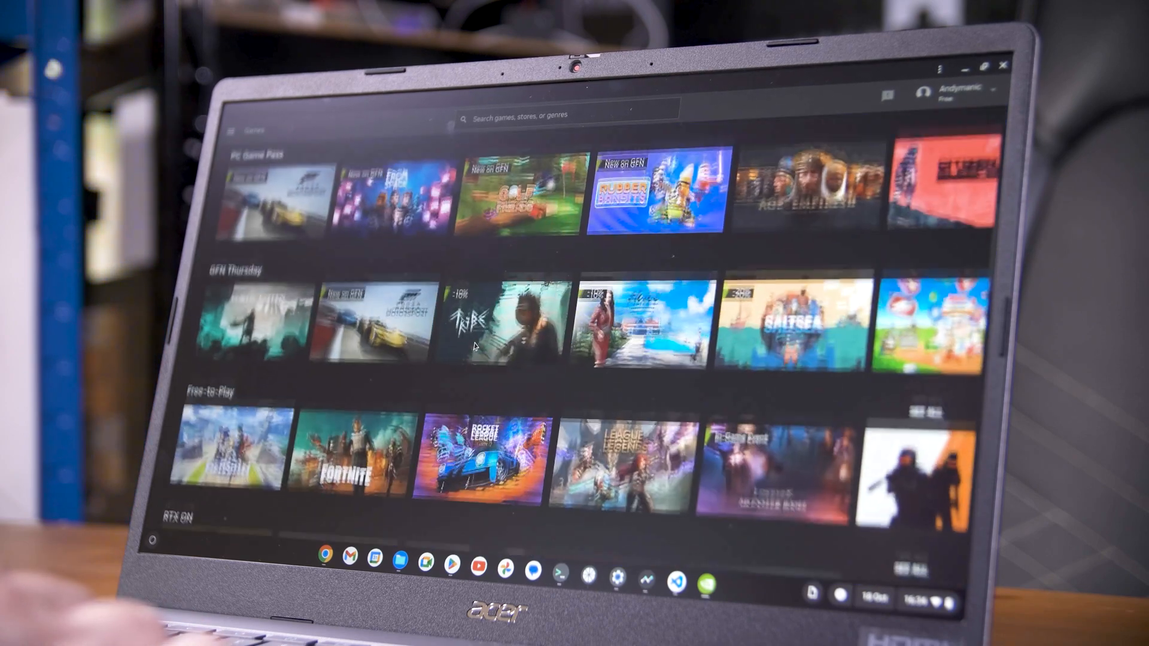
pyautogui.scroll(-3)
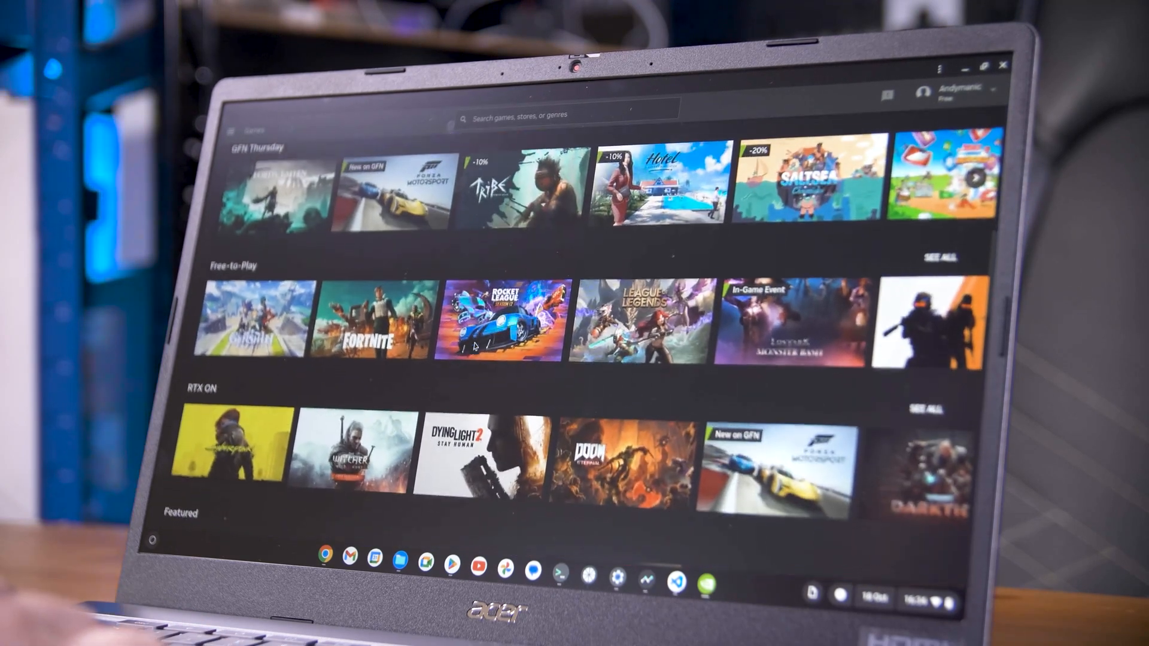
pyautogui.scroll(-3)
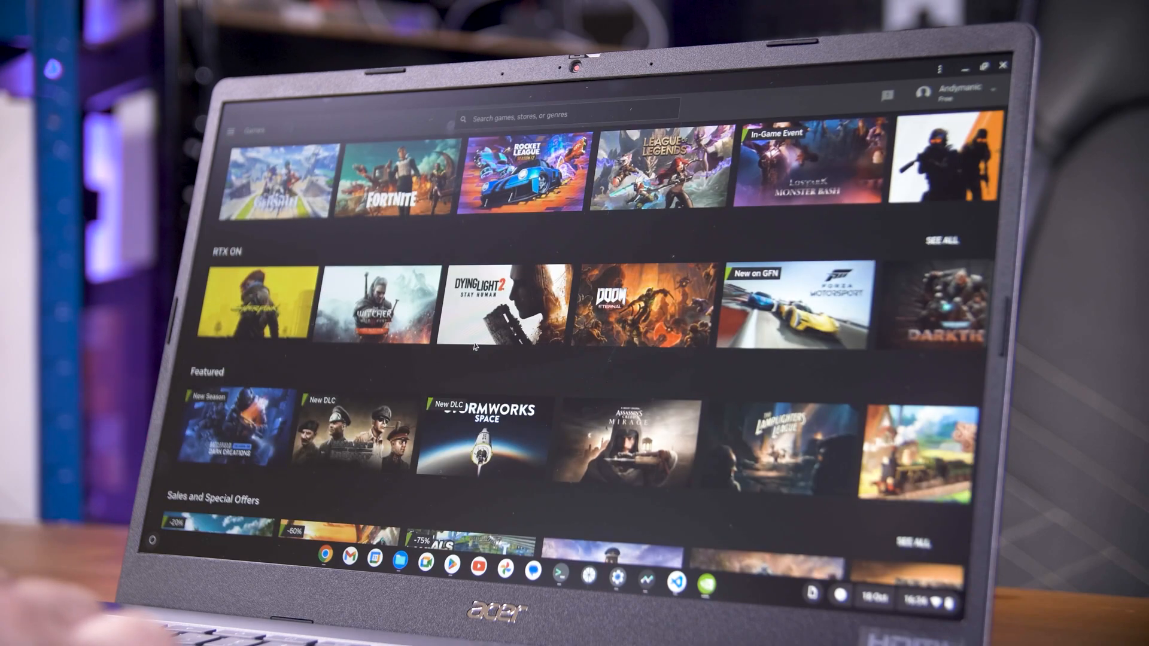
pyautogui.scroll(-3)
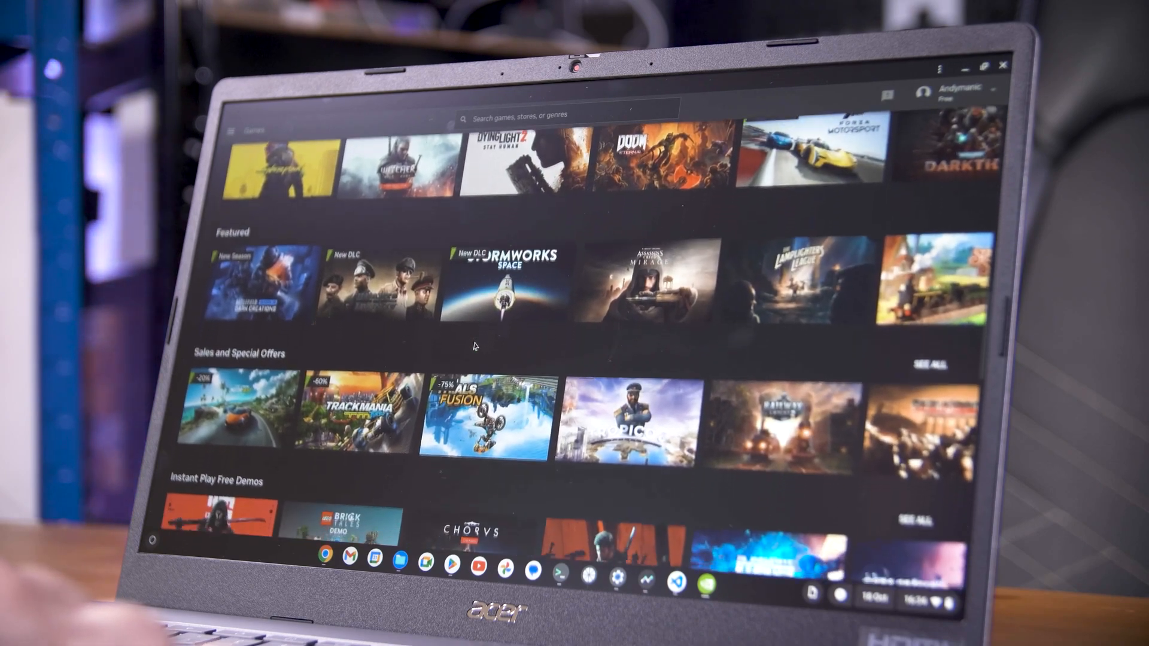
pyautogui.scroll(-3)
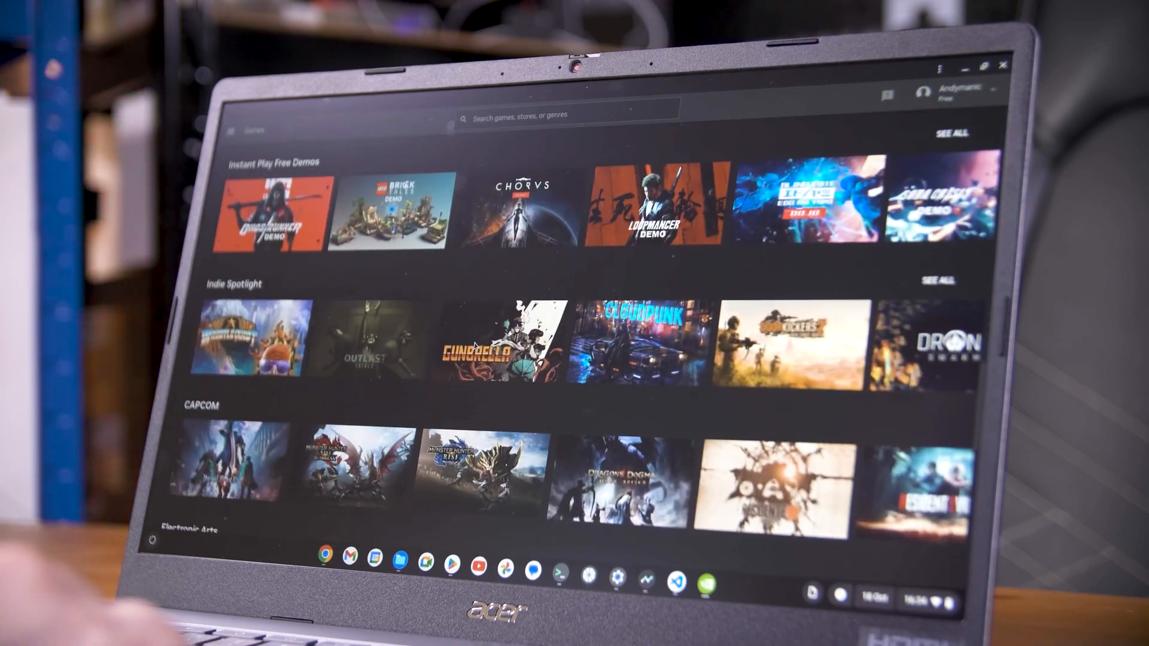
pyautogui.scroll(3)
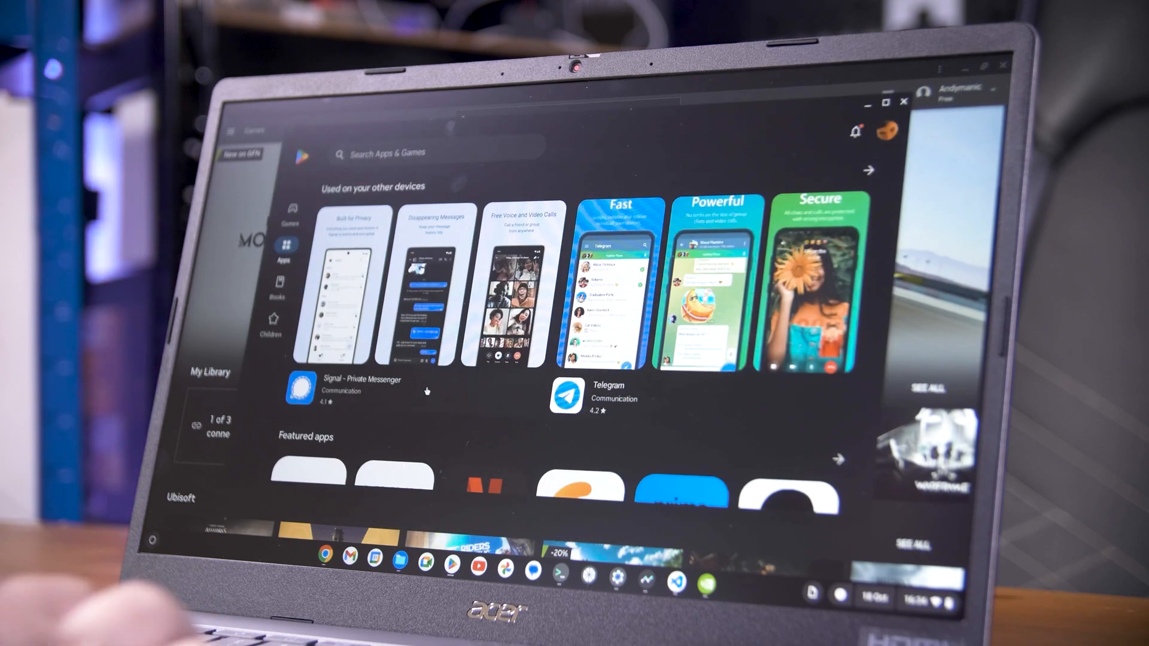
# Rerun the recent 'geforce now' search and return to the Play Store home
pyautogui.click(387, 152)
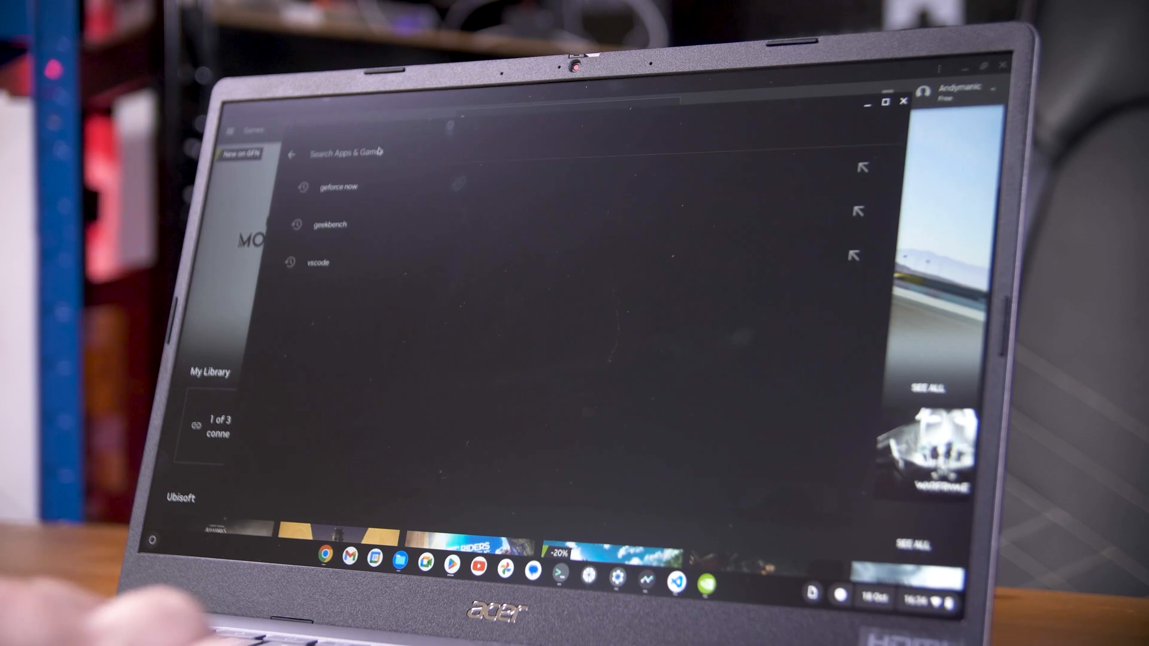
pyautogui.click(334, 187)
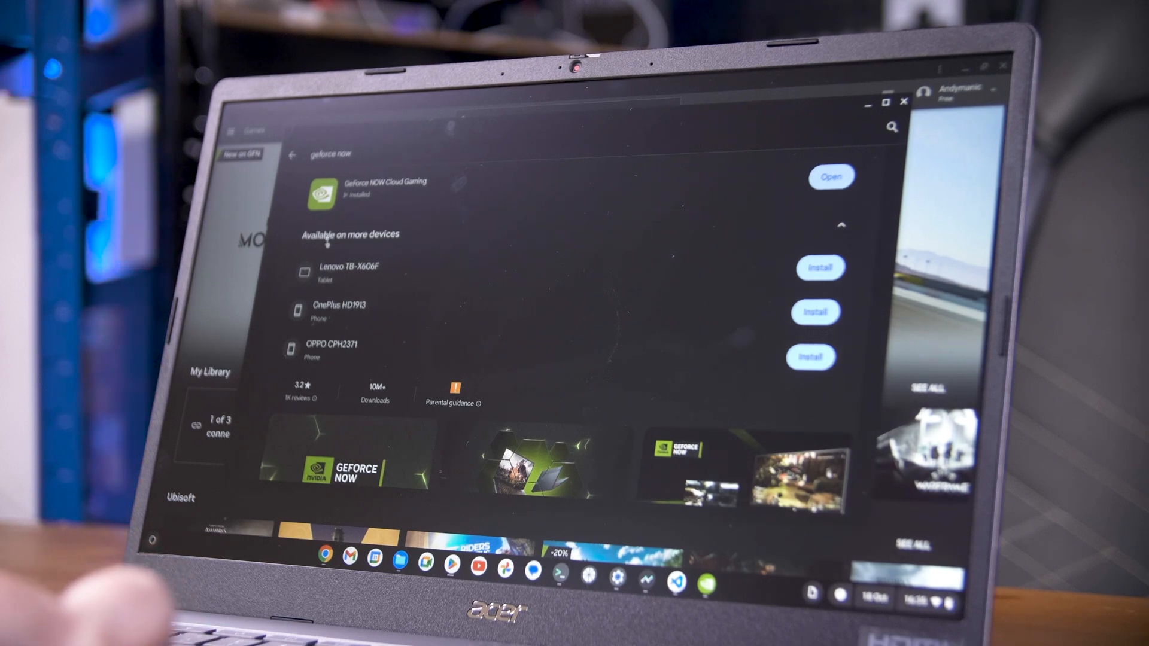
pyautogui.click(286, 244)
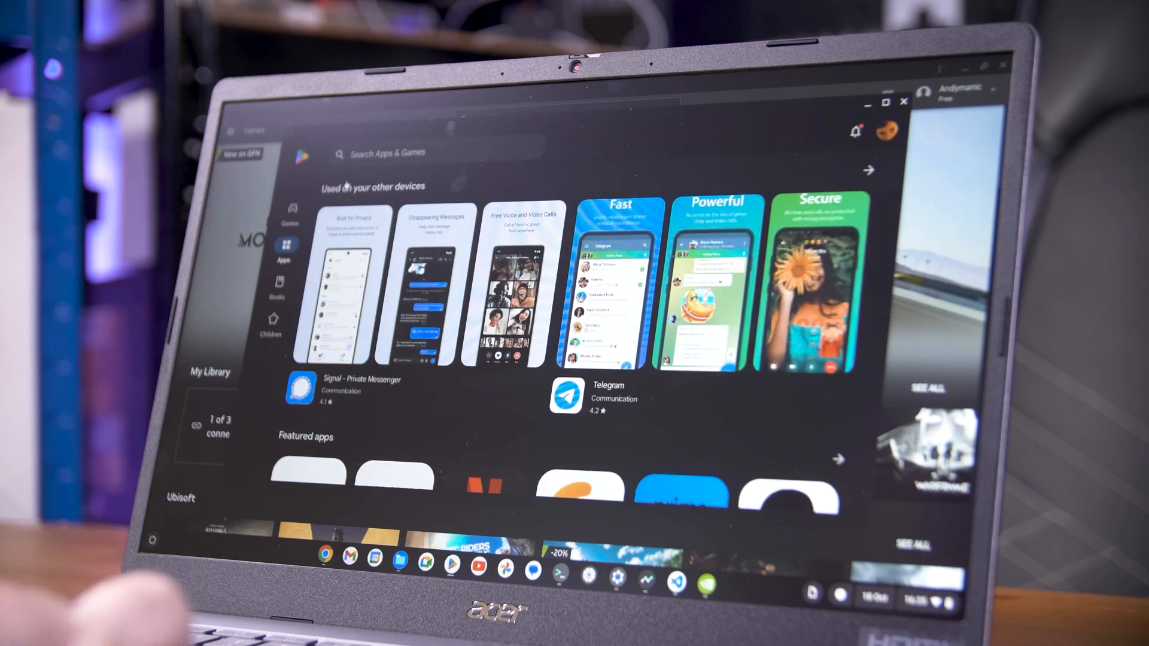
# Rerun the recent 'geekbench' search and view the Geekbench 6 details page showing it installed
pyautogui.click(403, 153)
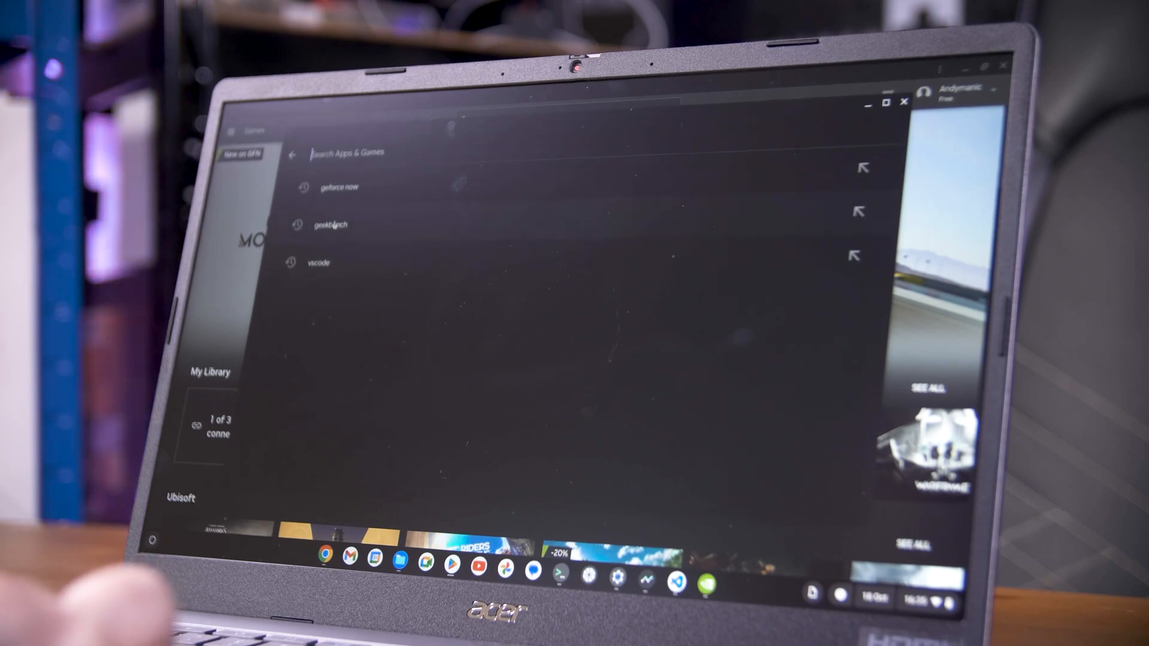
pyautogui.click(330, 224)
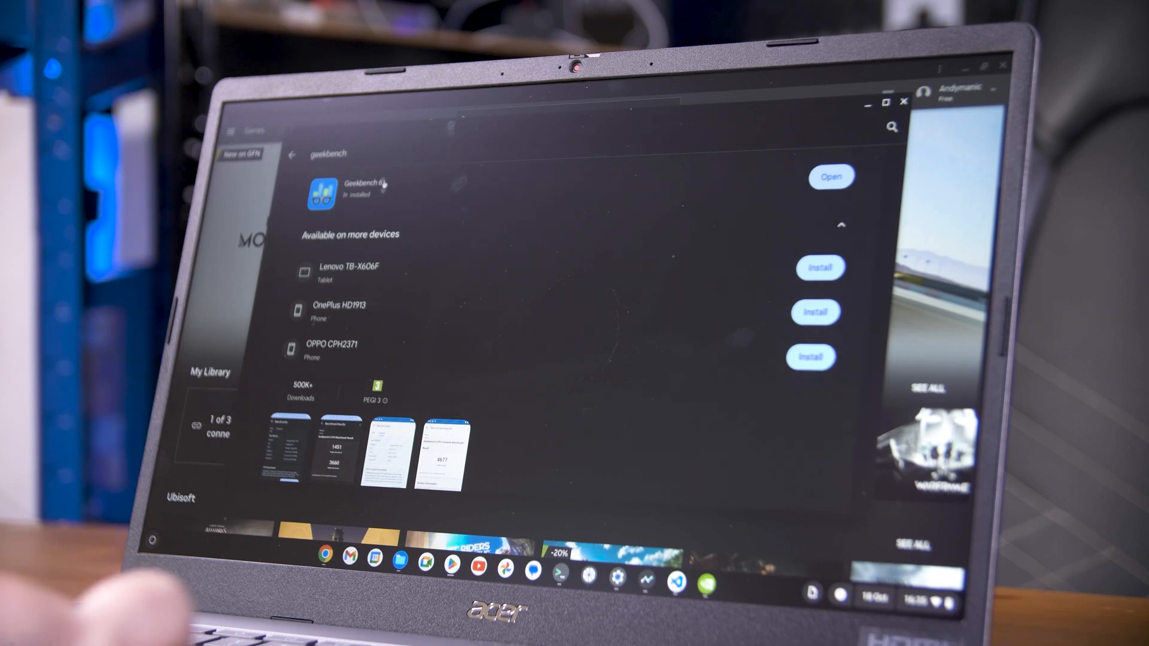
pyautogui.click(359, 183)
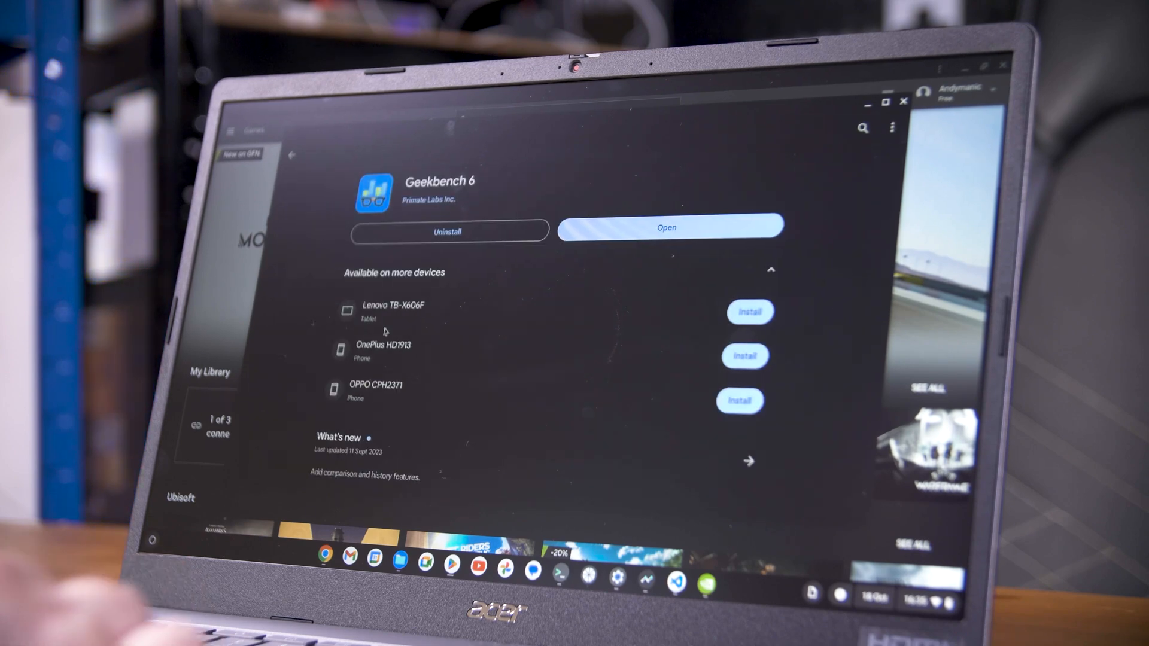
pyautogui.scroll(-3)
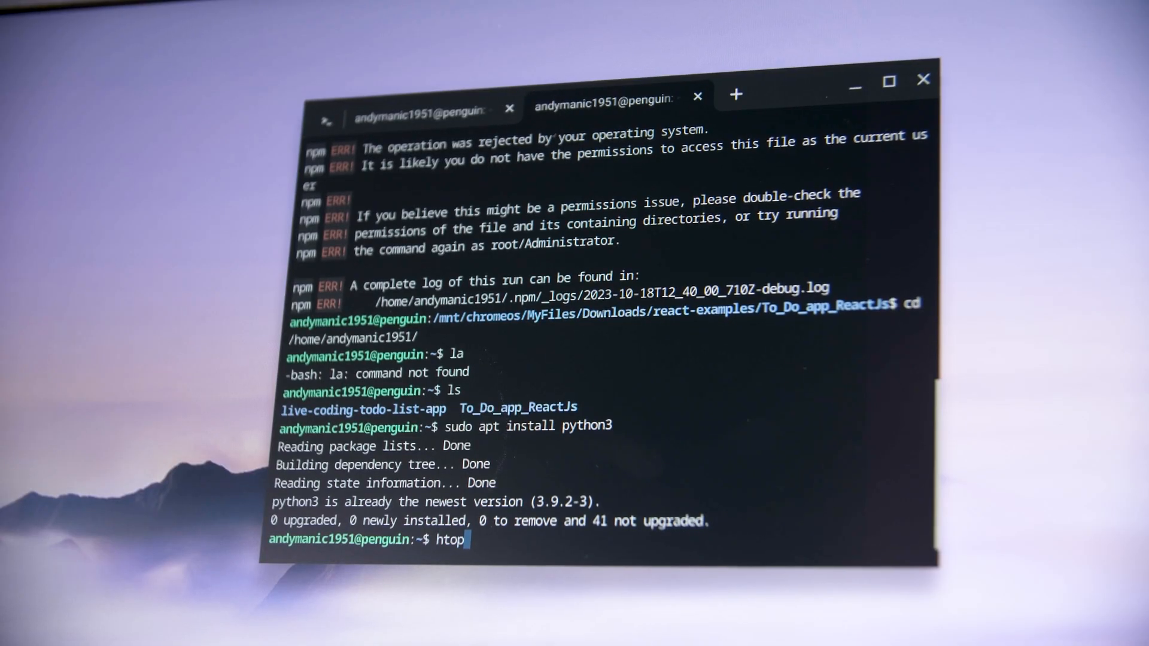
# Run htop at the bash prompt to start the process monitor
pyautogui.press('Return')
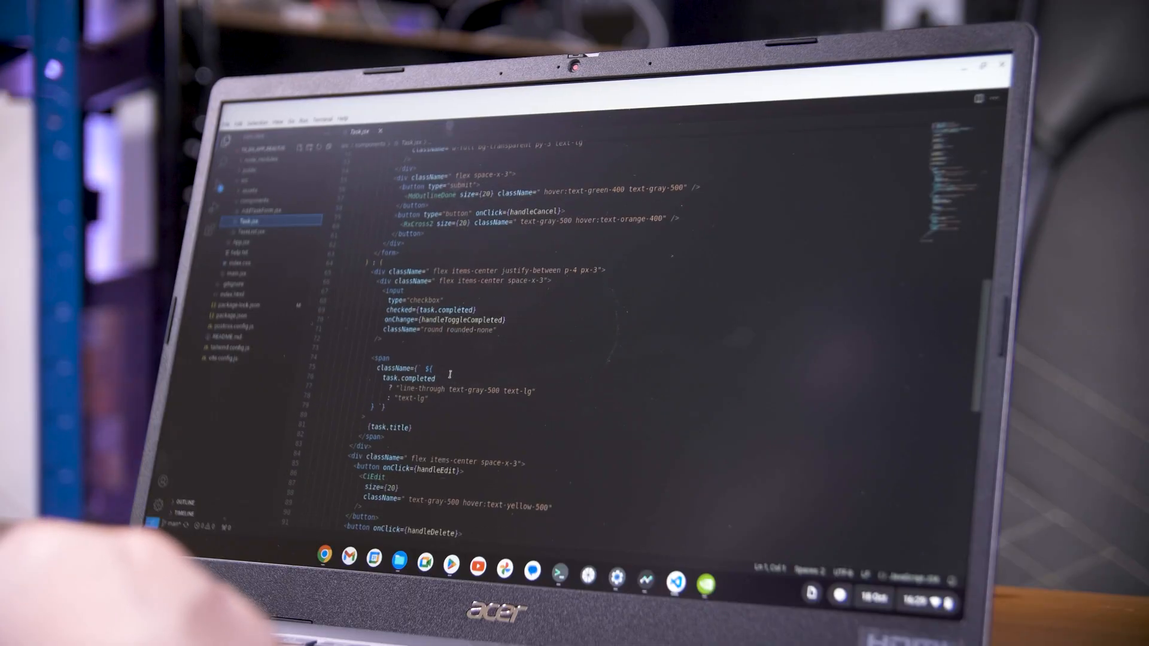
# Scroll up through Task.jsx to review the checkbox, title and edit-button code
pyautogui.scroll(3)
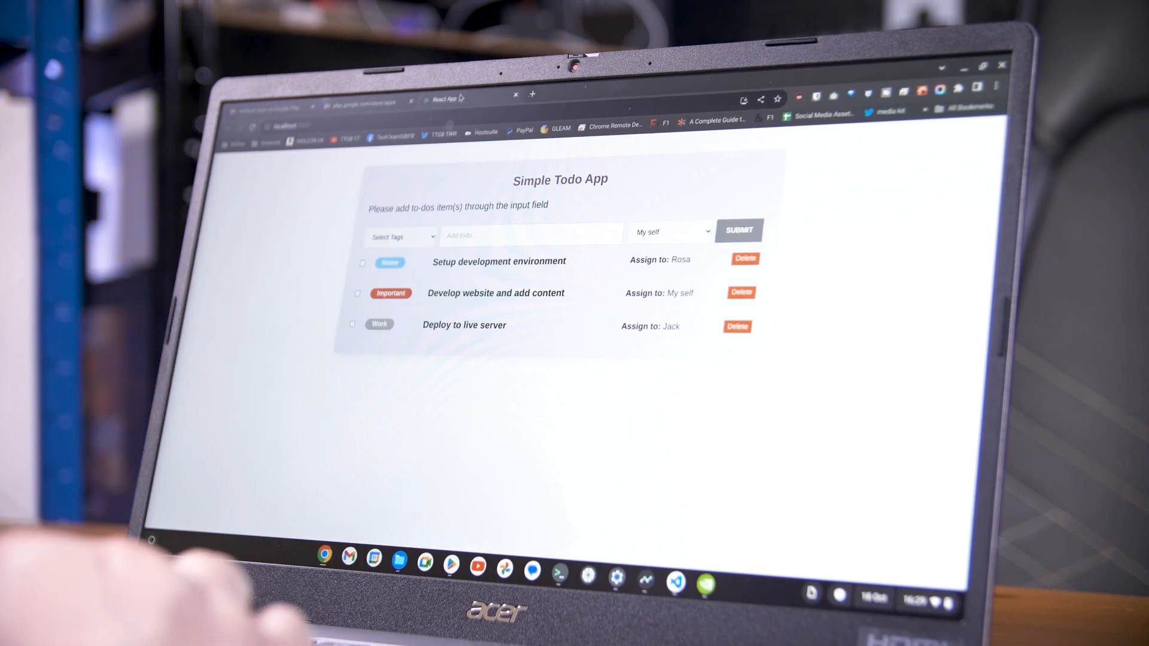
# Add a Home-tagged todo 'Film the Chromebook!' and submit it to the list
pyautogui.click(401, 235)
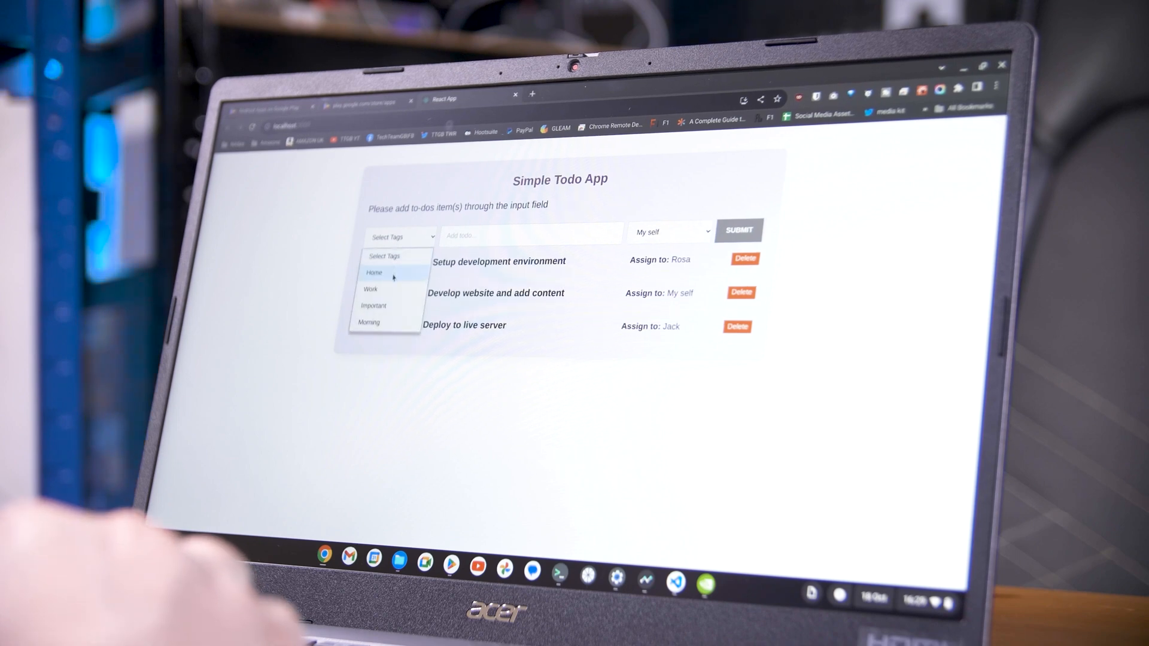
pyautogui.click(375, 273)
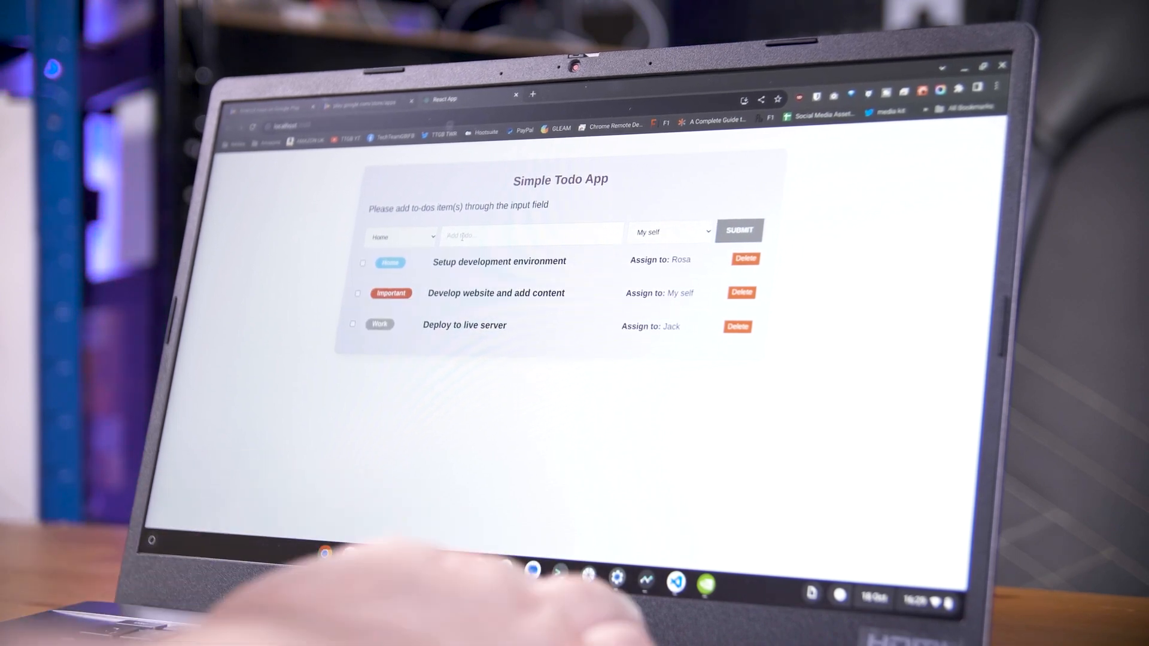
pyautogui.write('F1')
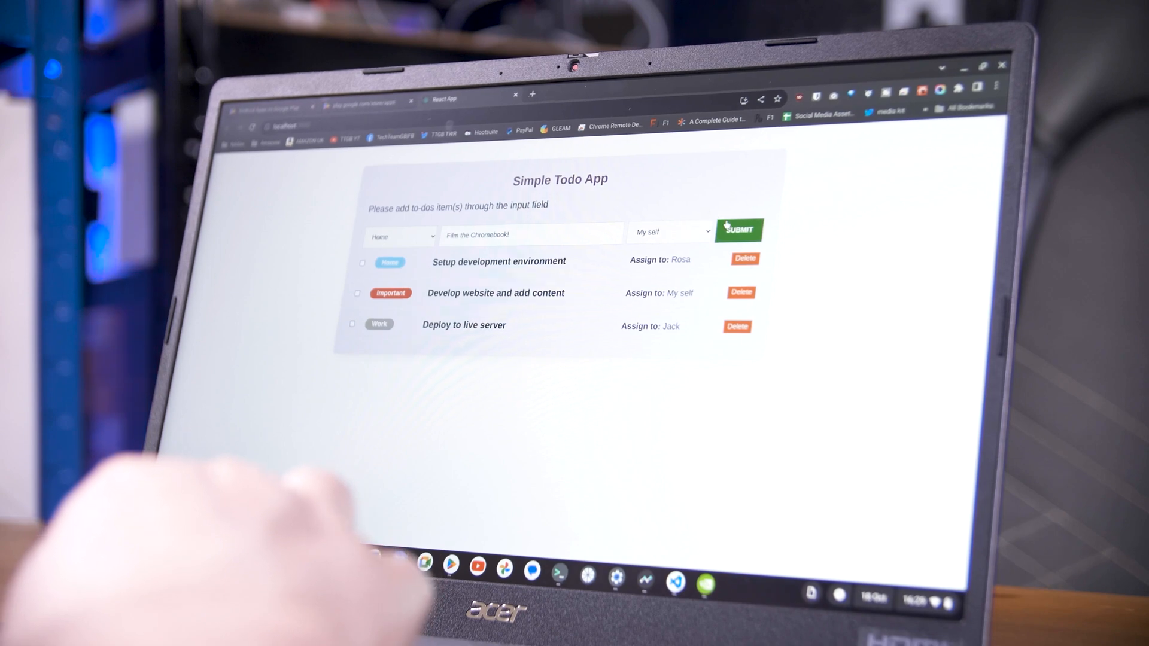
pyautogui.click(739, 231)
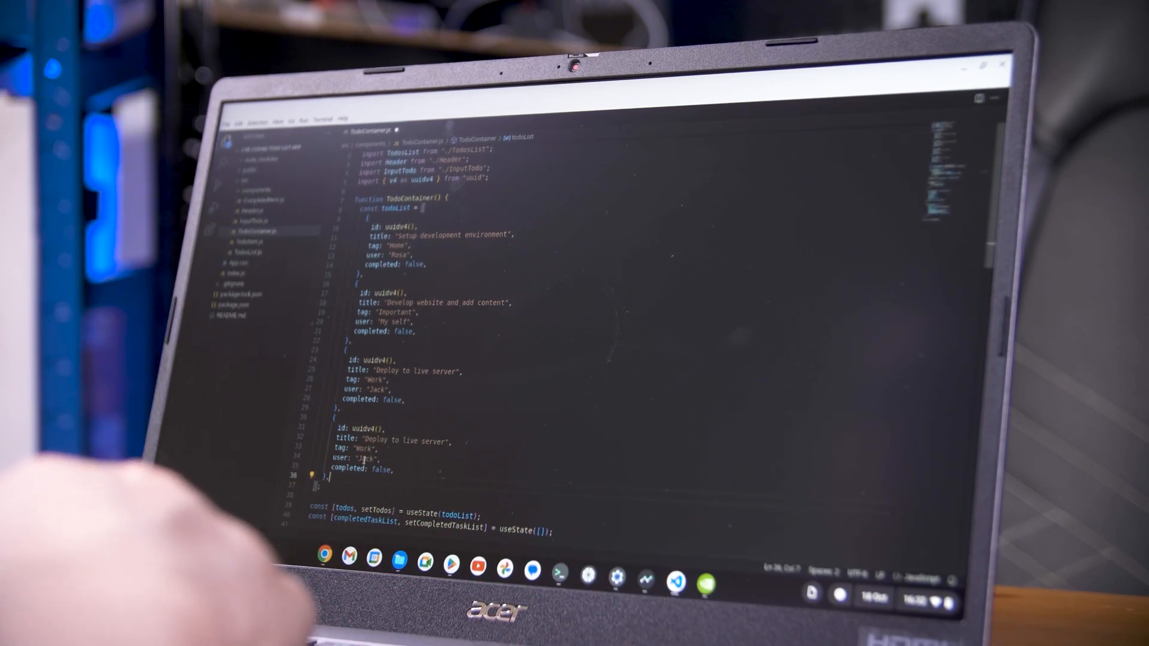
# Select the assignee name 'Jack' in the copied Deploy to live server todo
pyautogui.doubleClick(369, 458)
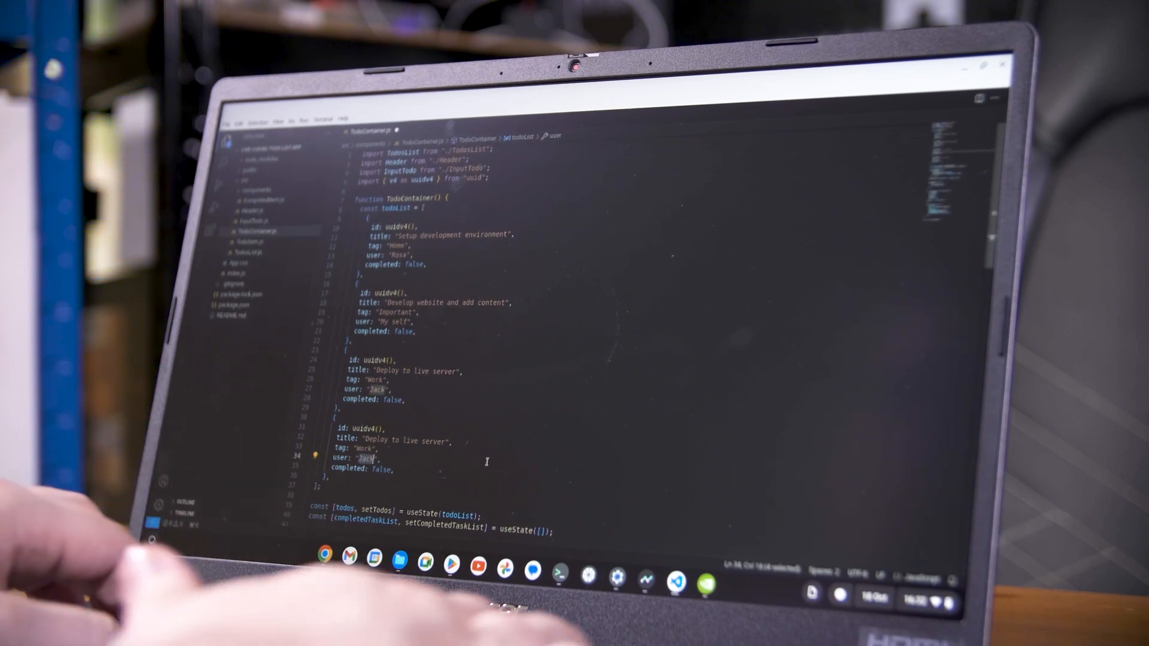